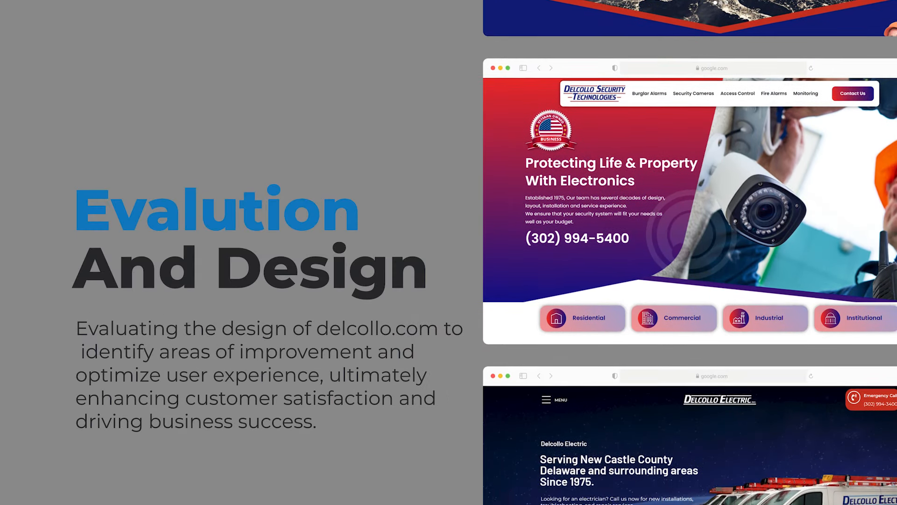
scroll(up, 3)
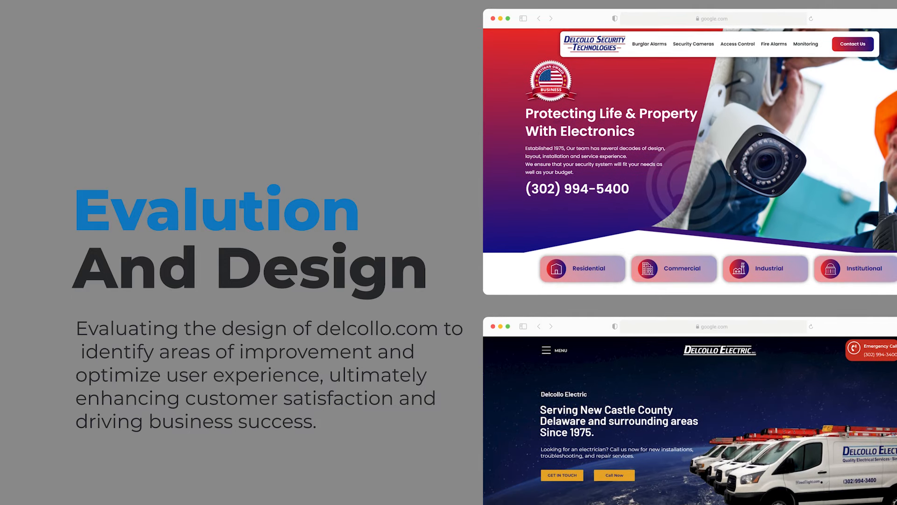